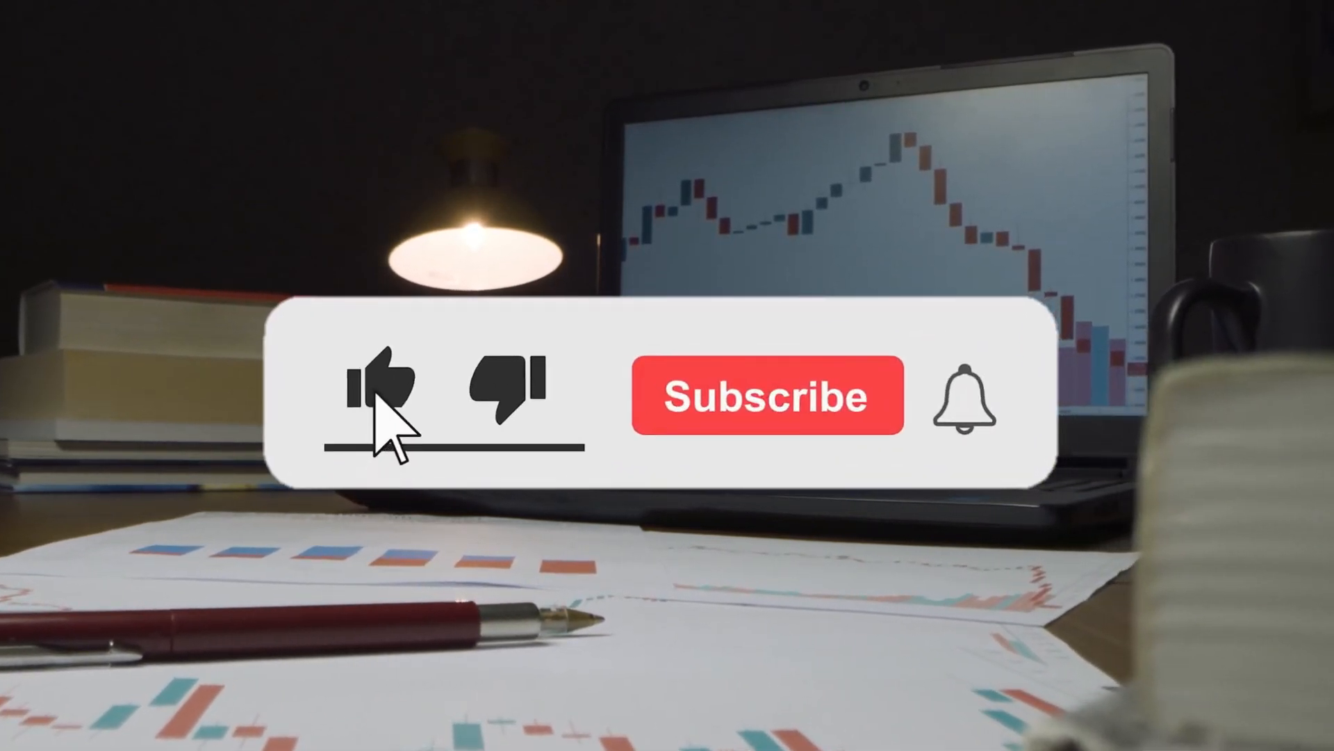
pyautogui.click(765, 395)
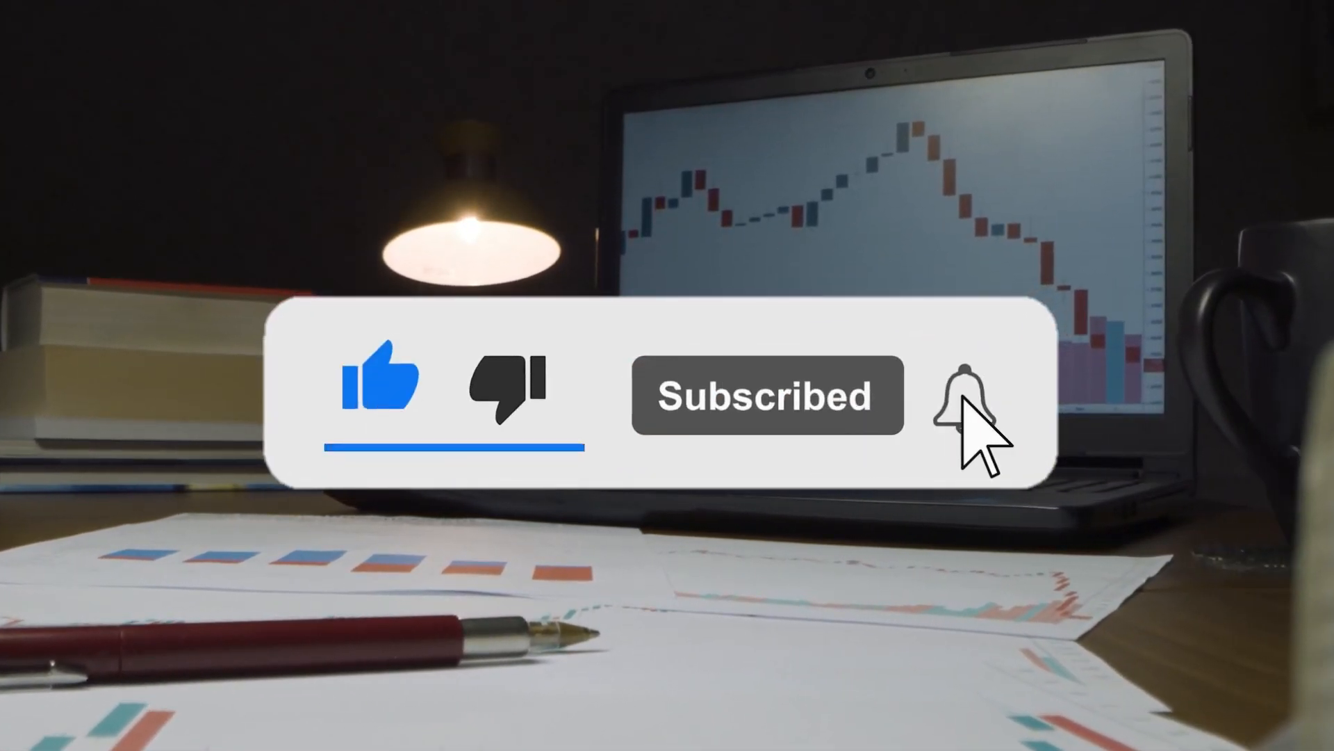
pyautogui.click(958, 394)
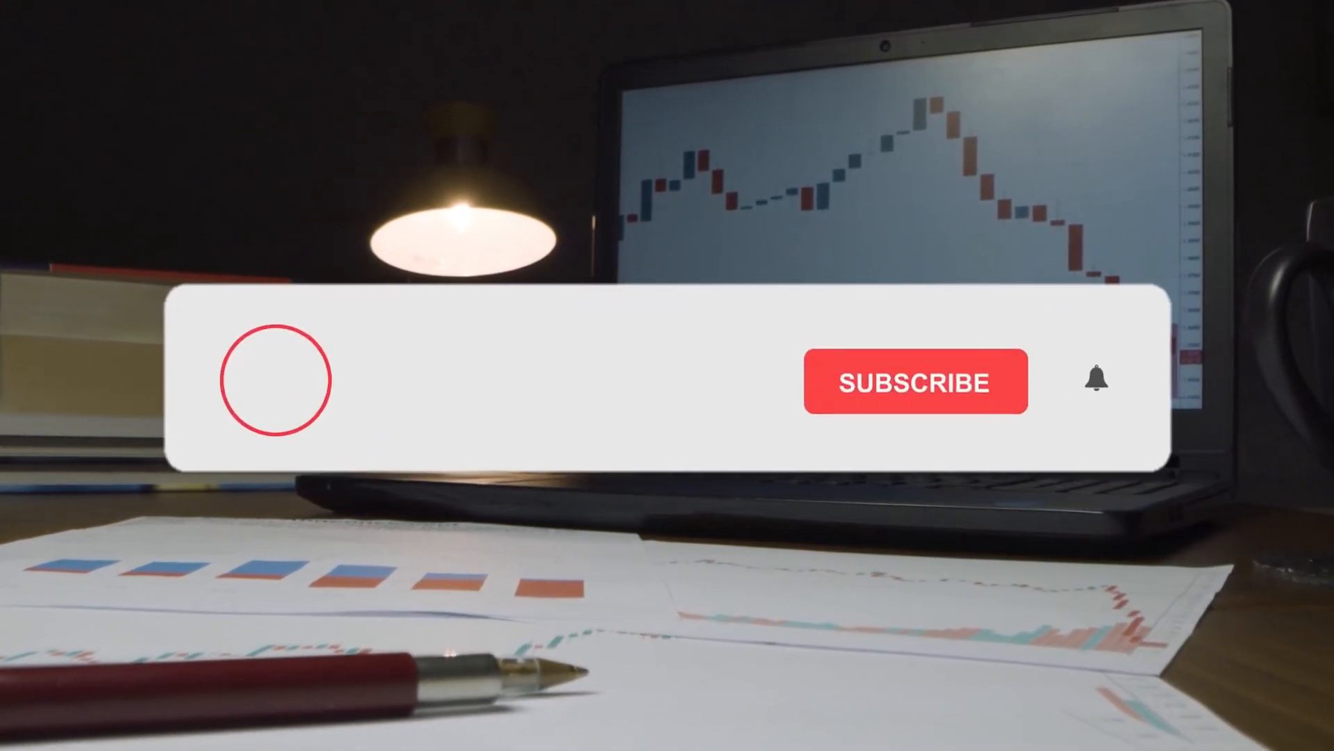
pyautogui.click(916, 381)
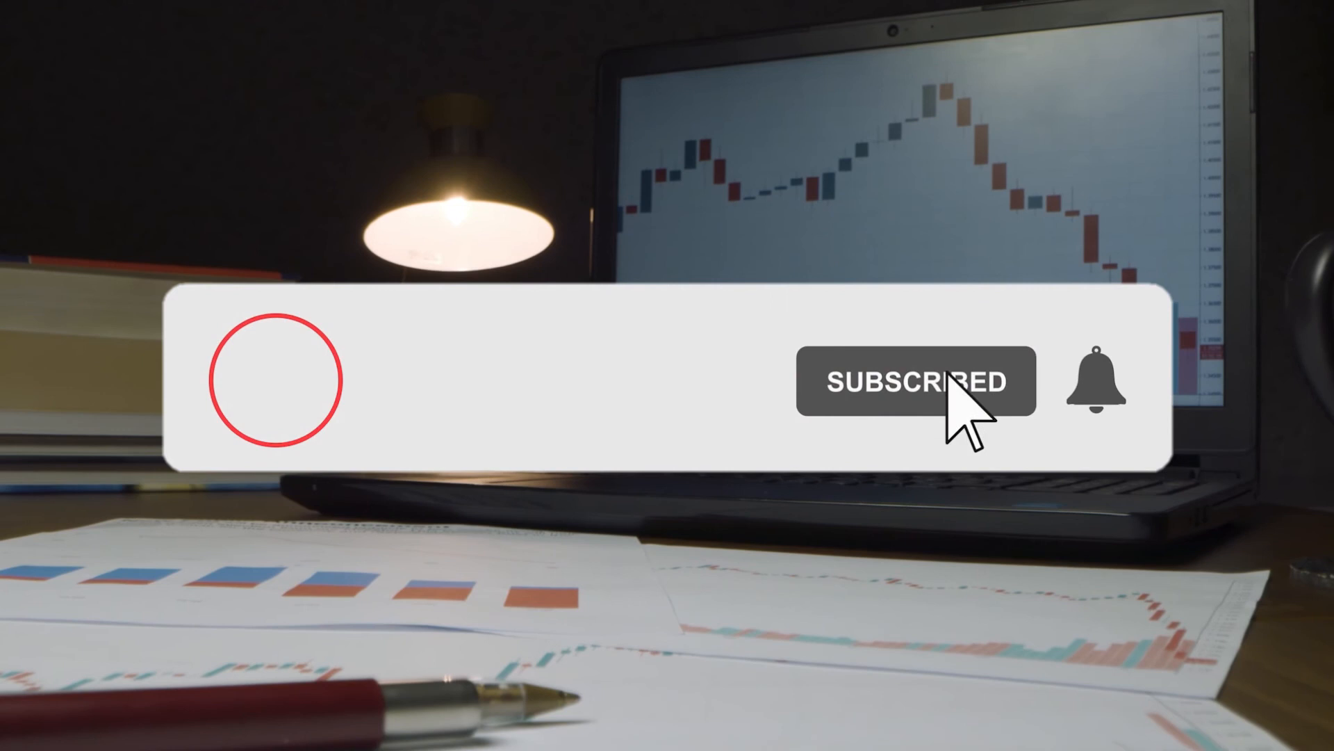
pyautogui.click(1097, 380)
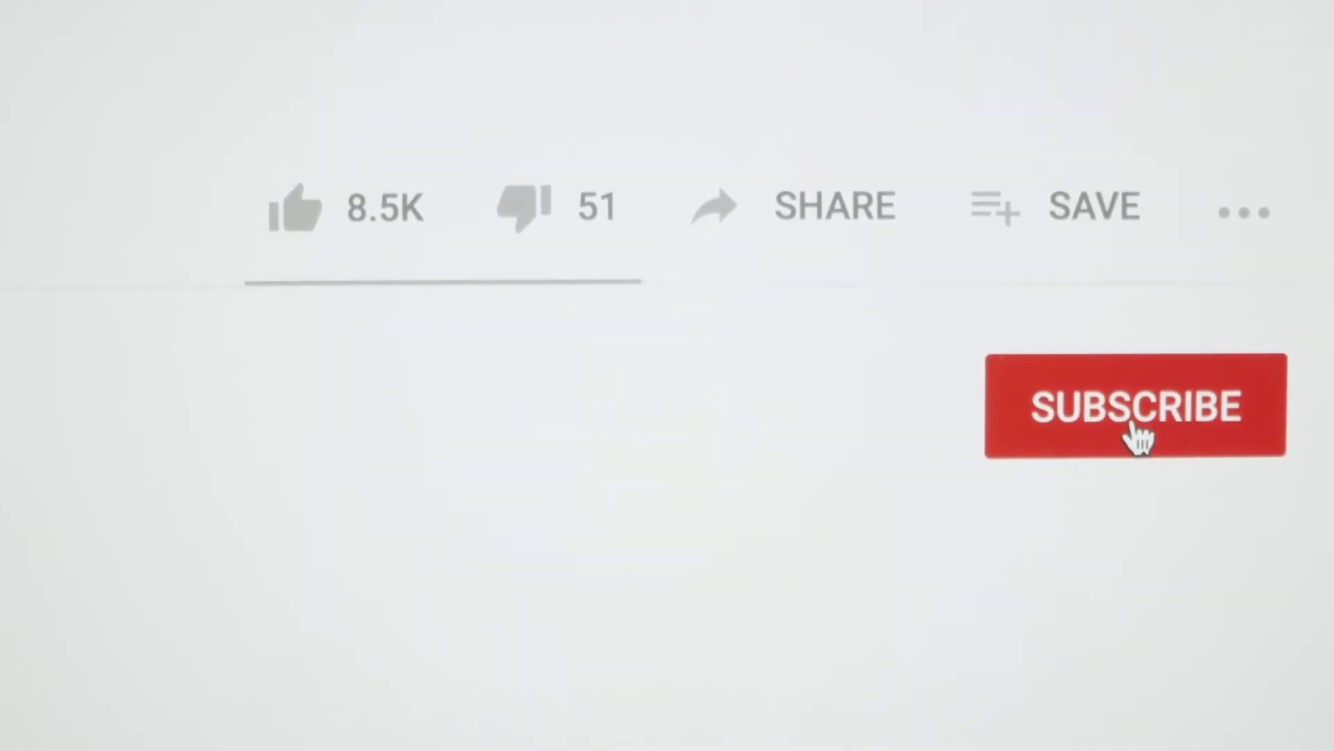
pyautogui.click(1135, 406)
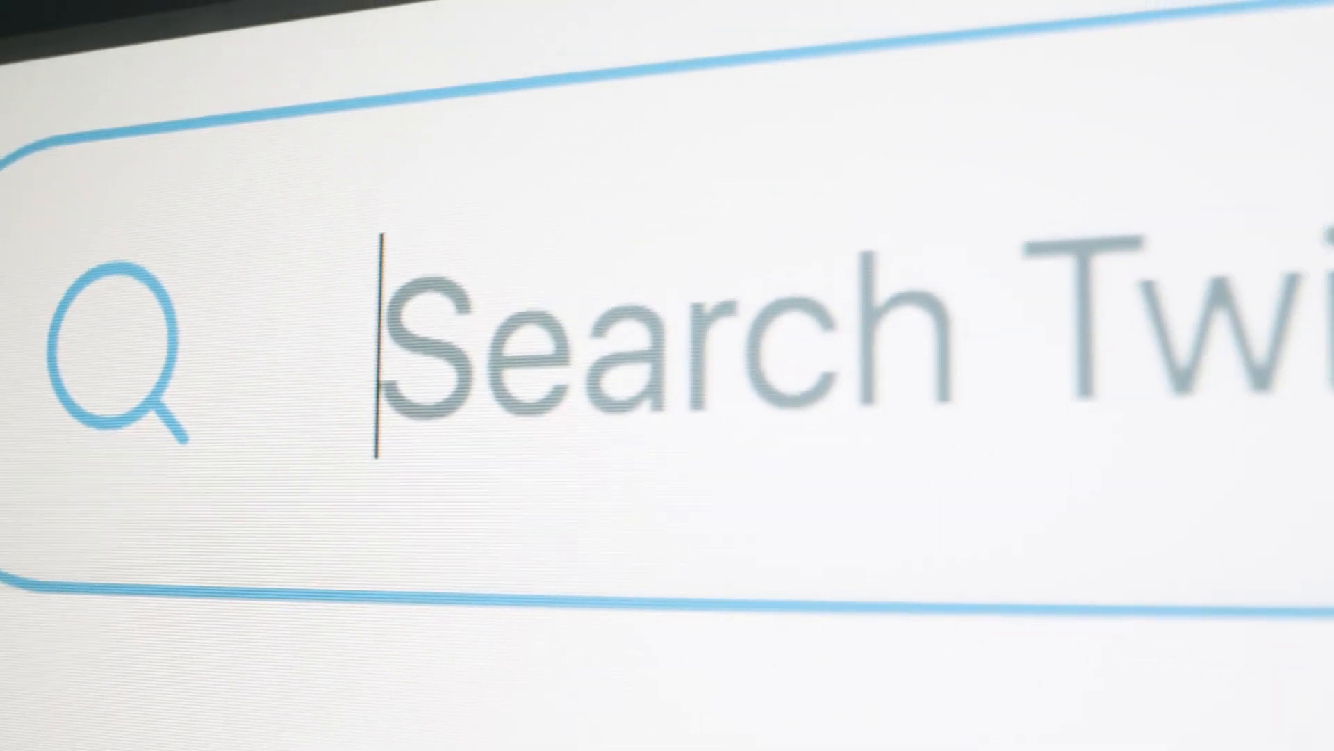
pyautogui.write('co')
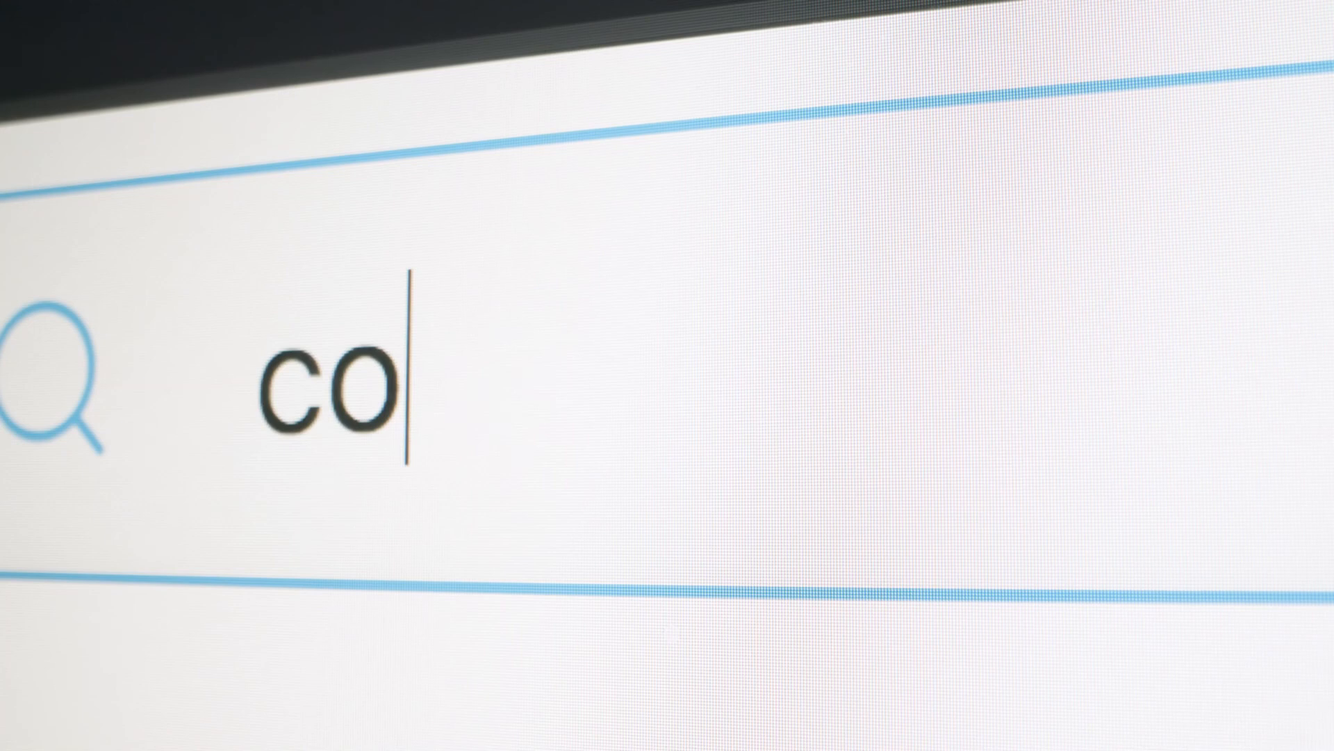
pyautogui.write('vid-19')
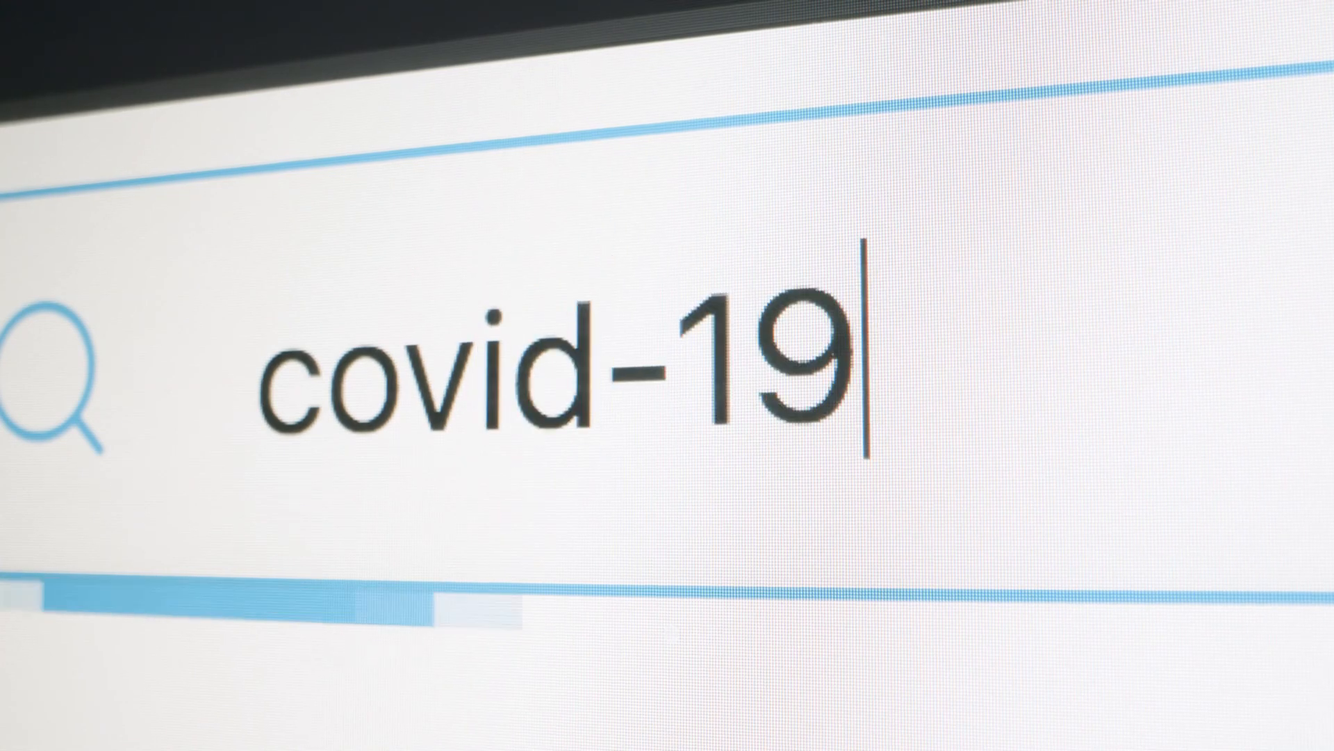